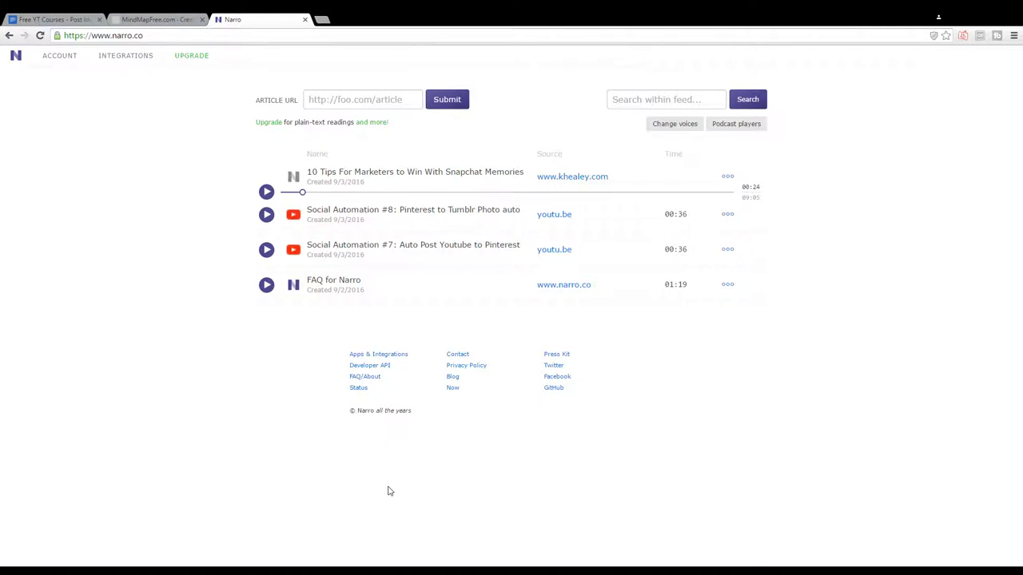
{"action": "mouse_move", "coordinate": [422, 473]}
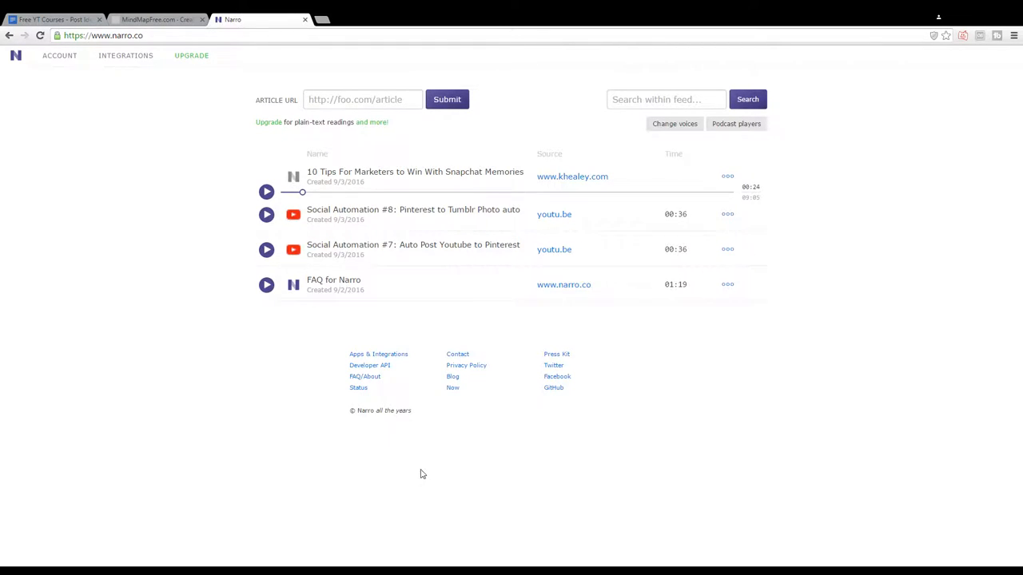
{"action": "mouse_move", "coordinate": [431, 477]}
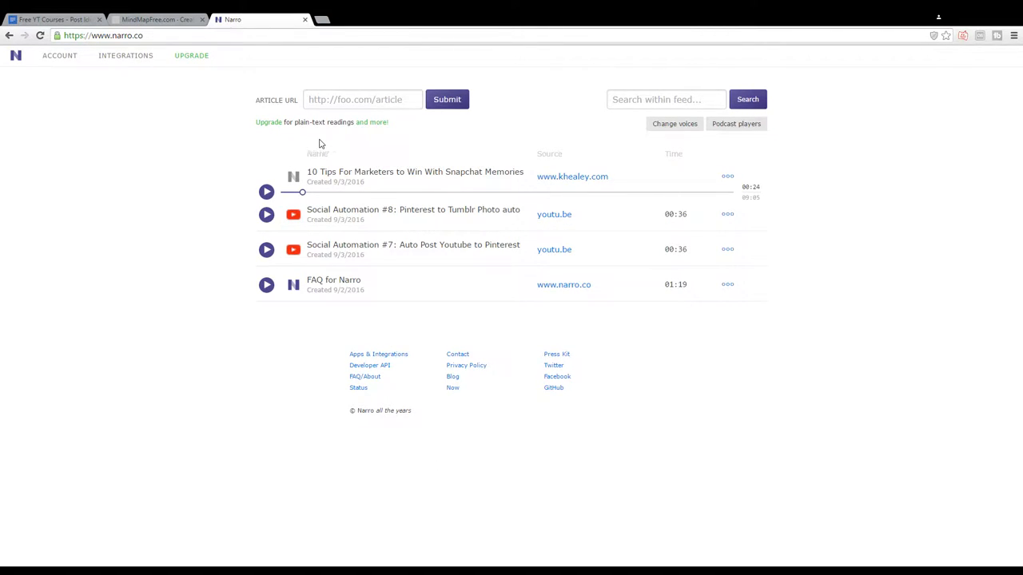
{"action": "left_click", "coordinate": [361, 99]}
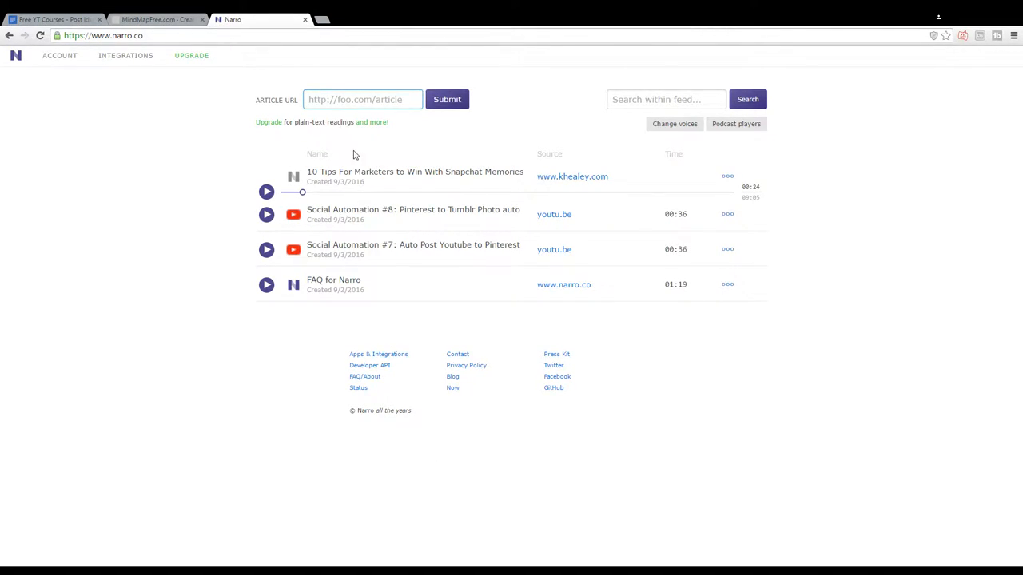
{"action": "type", "text": "http://www.khealey.com/"}
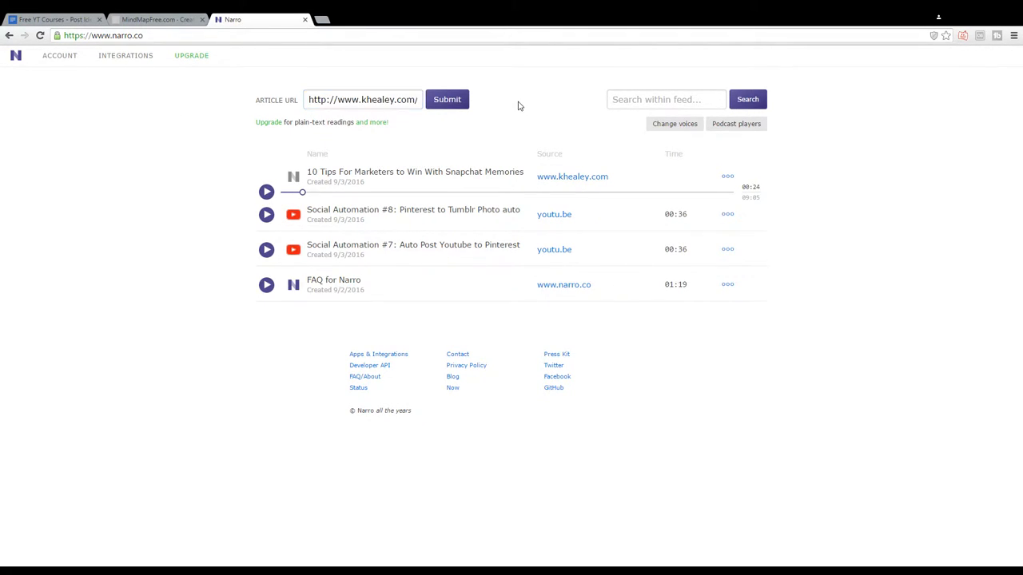
{"action": "left_click", "coordinate": [448, 99]}
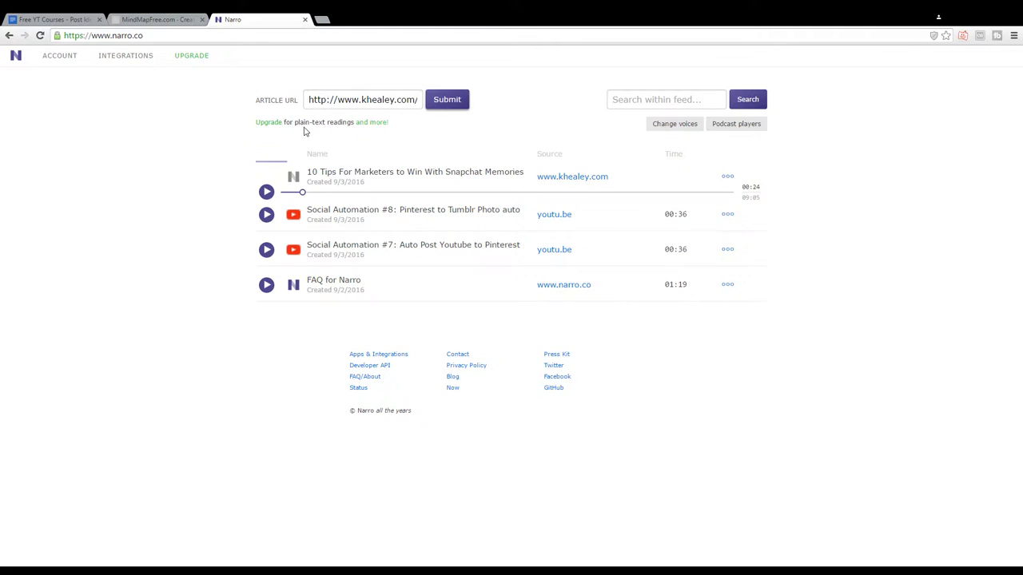
{"action": "left_click", "coordinate": [448, 99]}
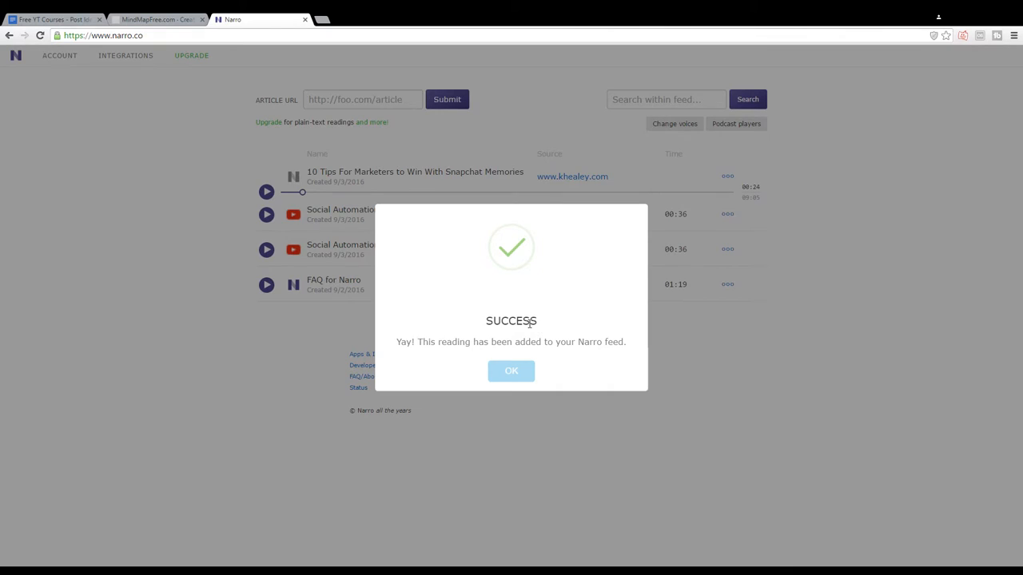
{"action": "left_click", "coordinate": [512, 370]}
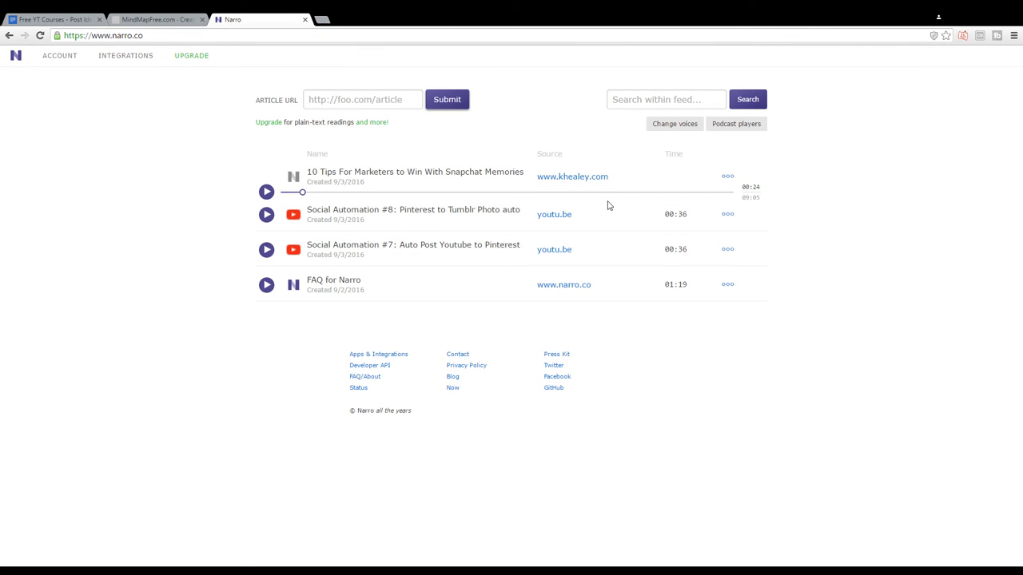